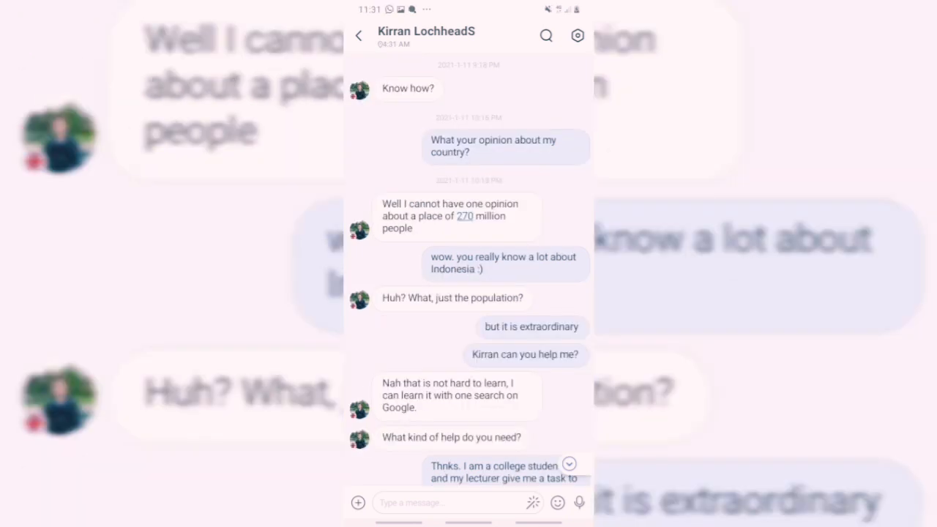
scroll(down, 3)
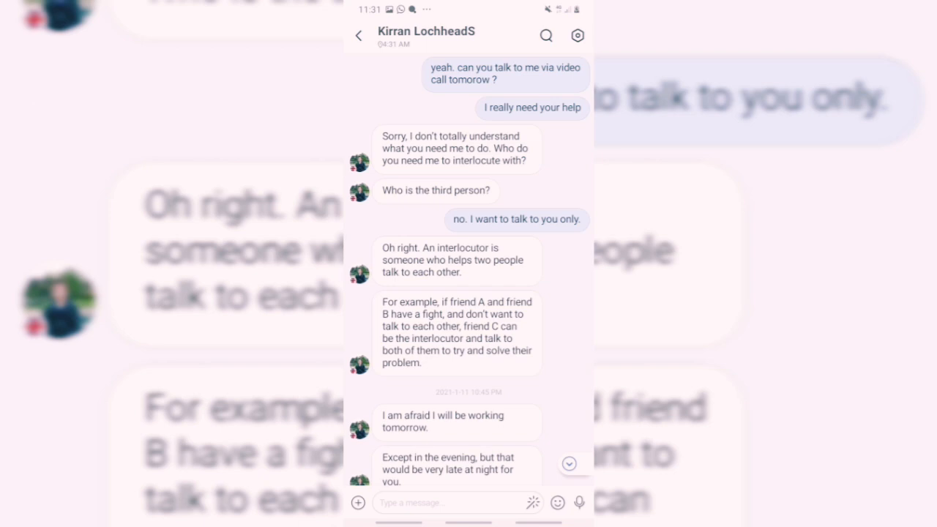
scroll(down, 3)
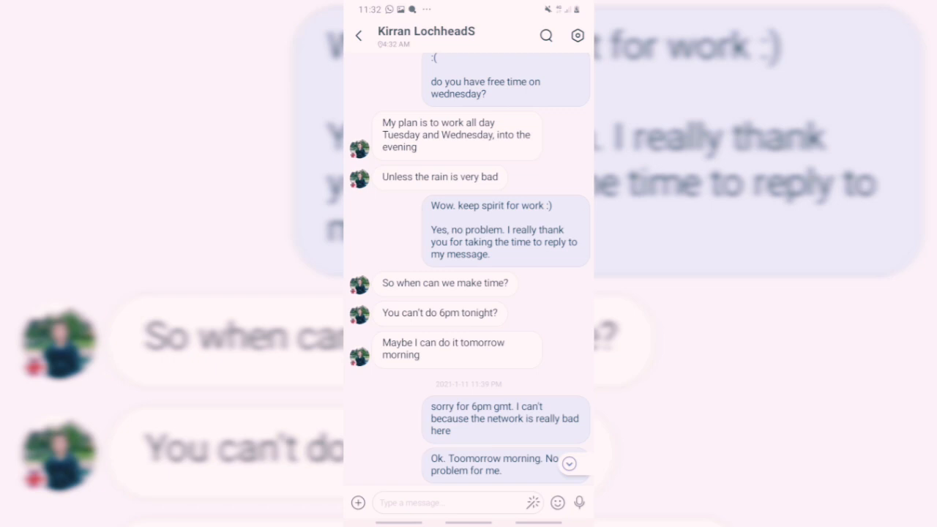
scroll(down, 3)
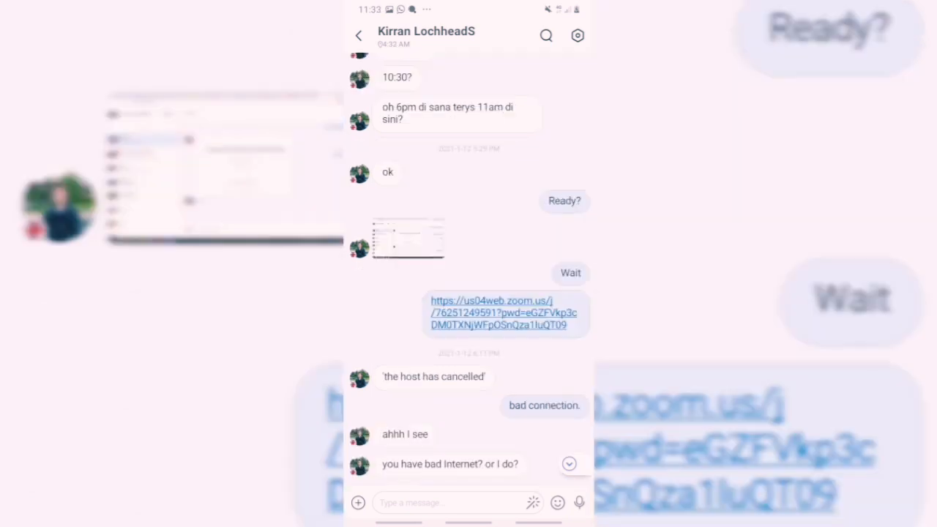
scroll(down, 3)
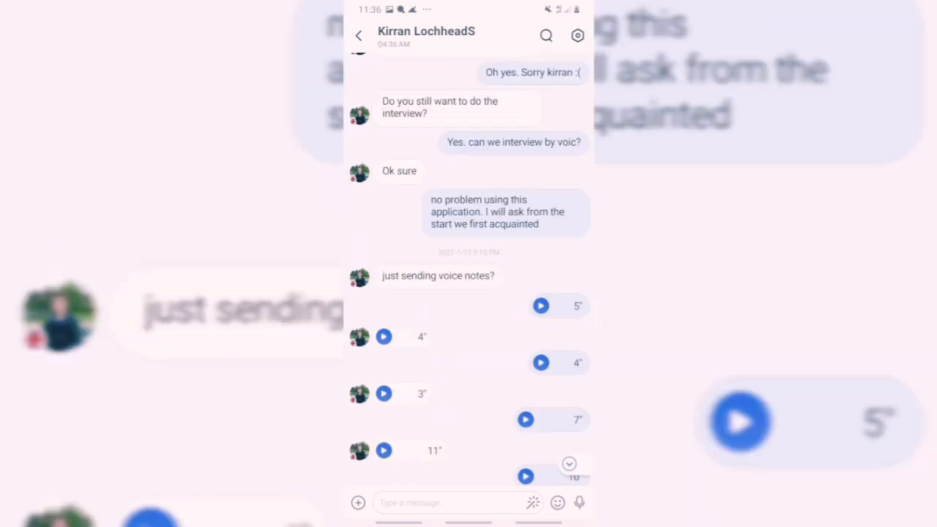